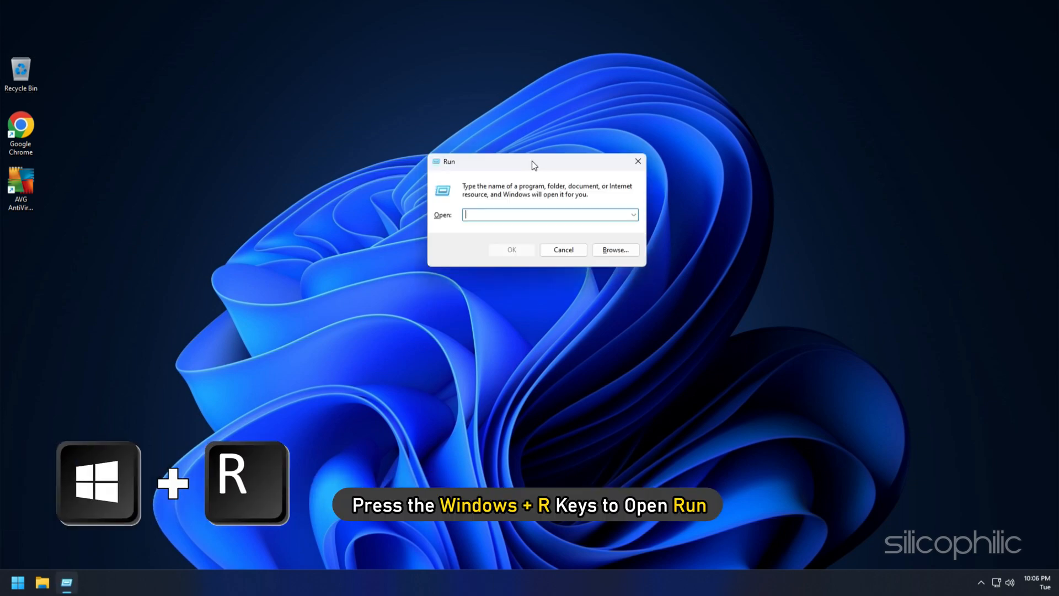
Run appwiz.cpl to bring up the Programs and Features list of installed programs.
{"action": "type", "text": "appwi"}
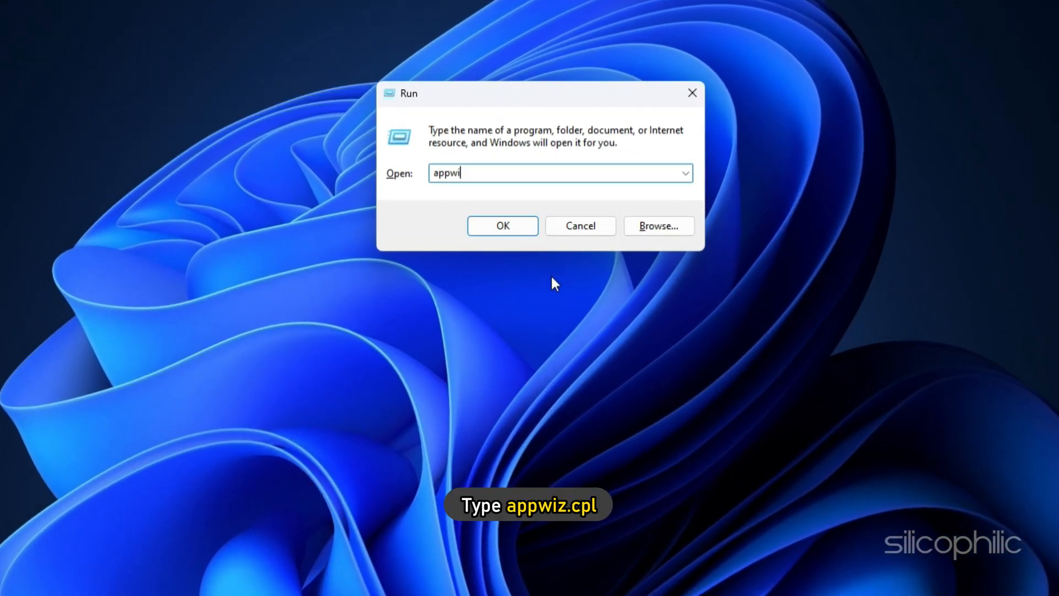
{"action": "type", "text": "z.cpl"}
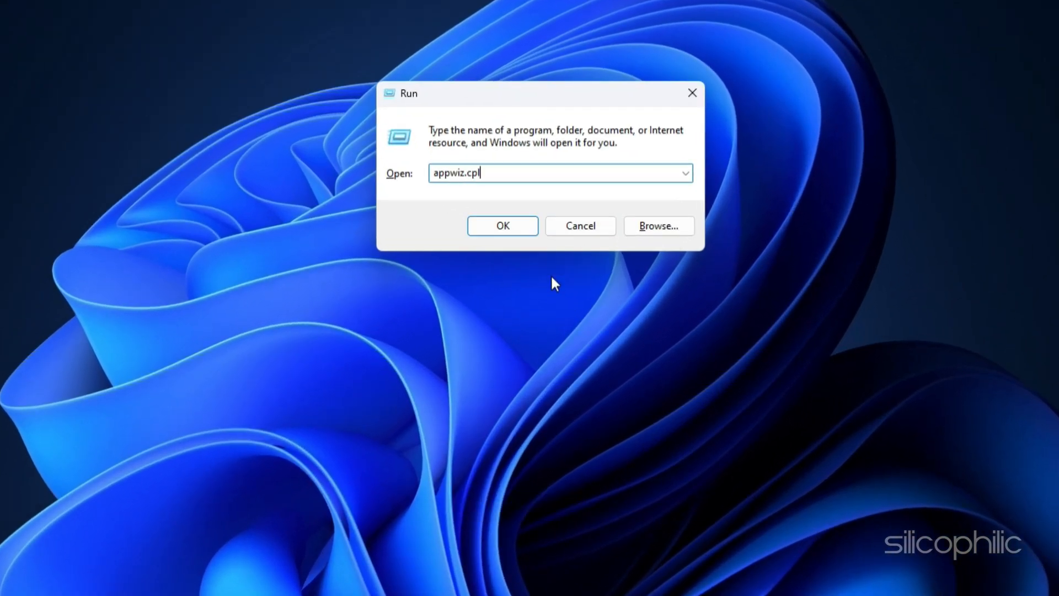
{"action": "left_click", "coordinate": [503, 225]}
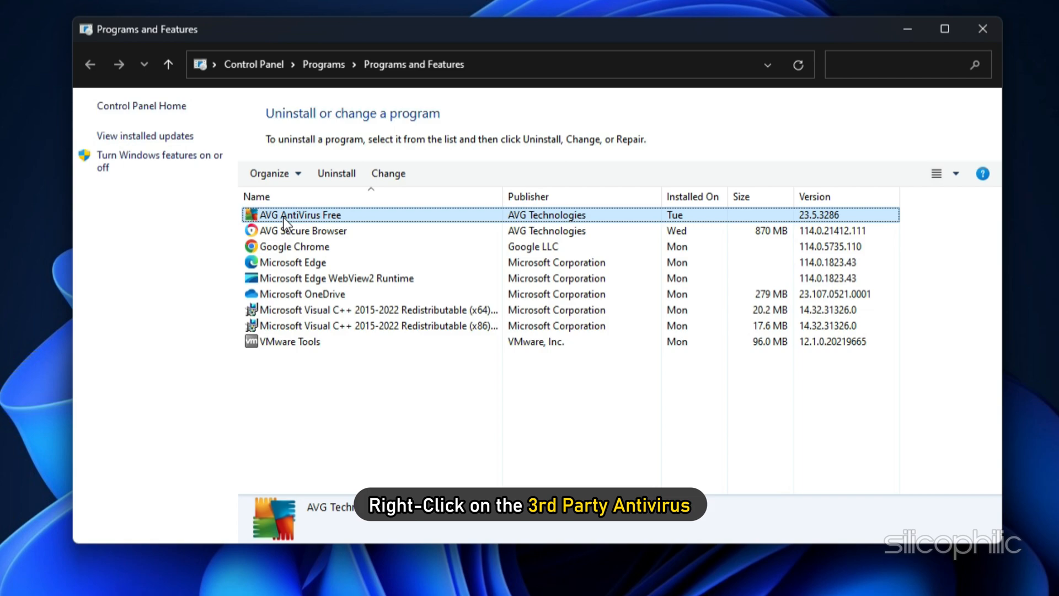
Uninstall AVG AntiVirus Free, allowing UAC, answering the reason prompt and finishing the uninstaller.
{"action": "right_click", "coordinate": [287, 216]}
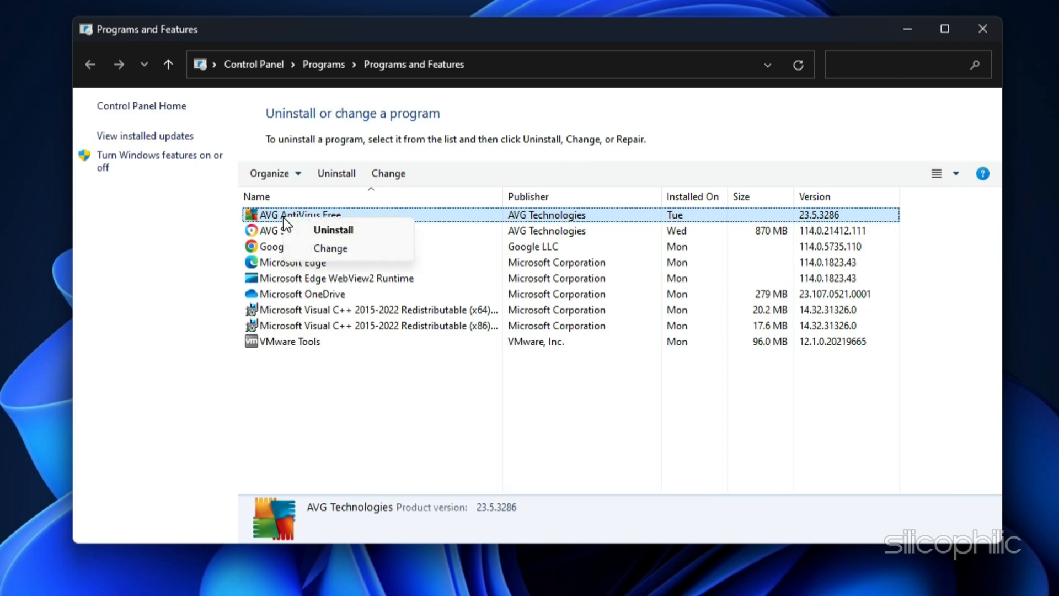
{"action": "left_click", "coordinate": [333, 230]}
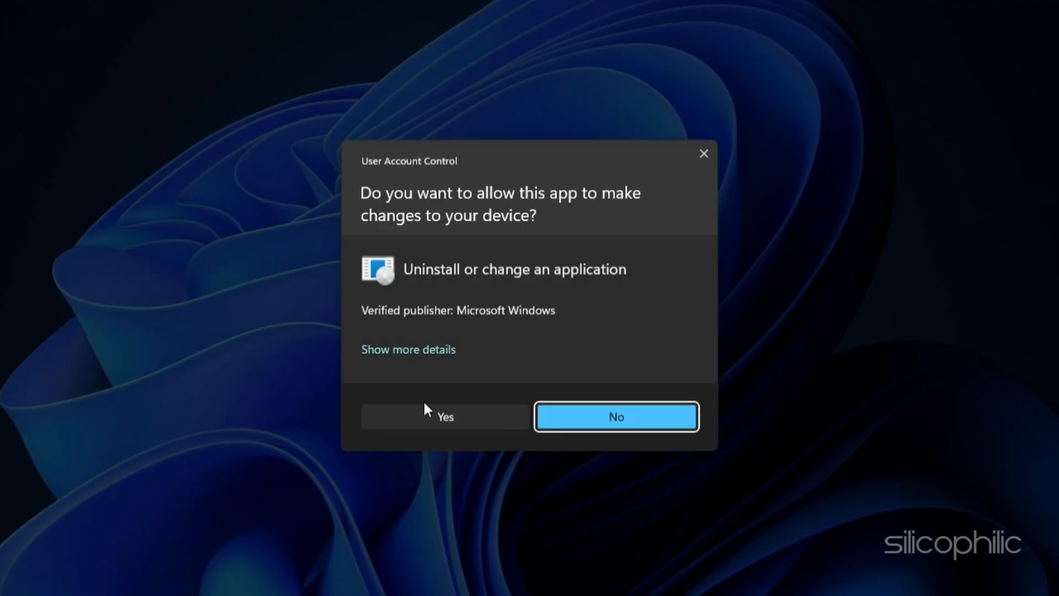
{"action": "left_click", "coordinate": [445, 417]}
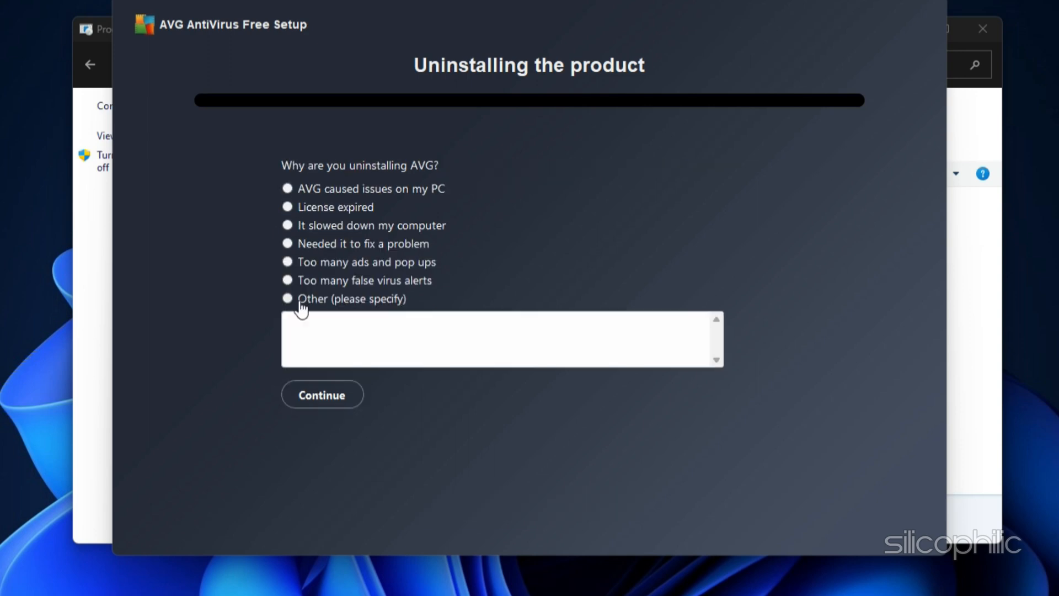
{"action": "left_click", "coordinate": [322, 394]}
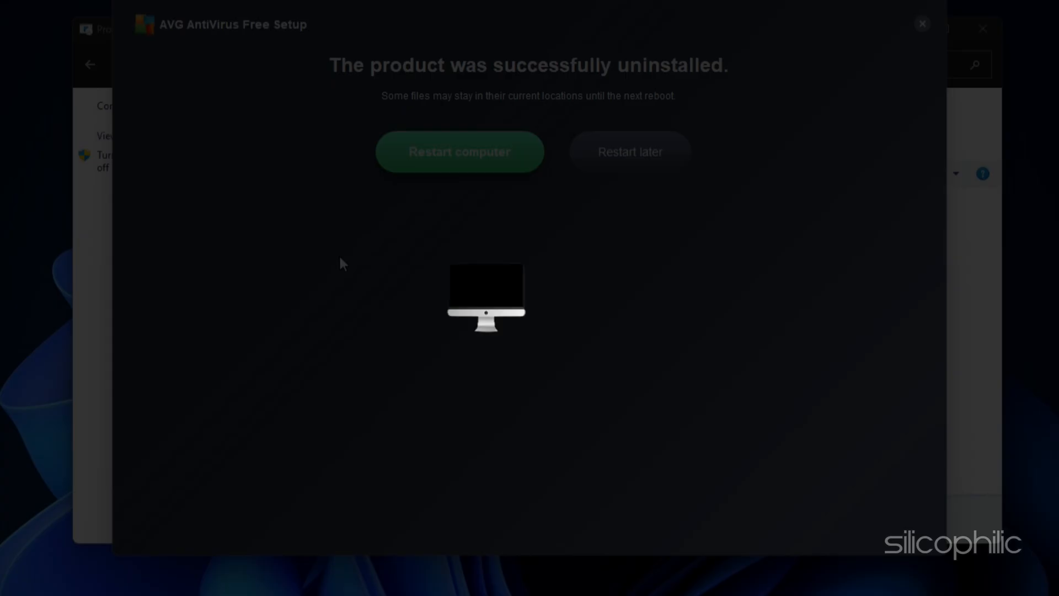
{"action": "left_click", "coordinate": [459, 151]}
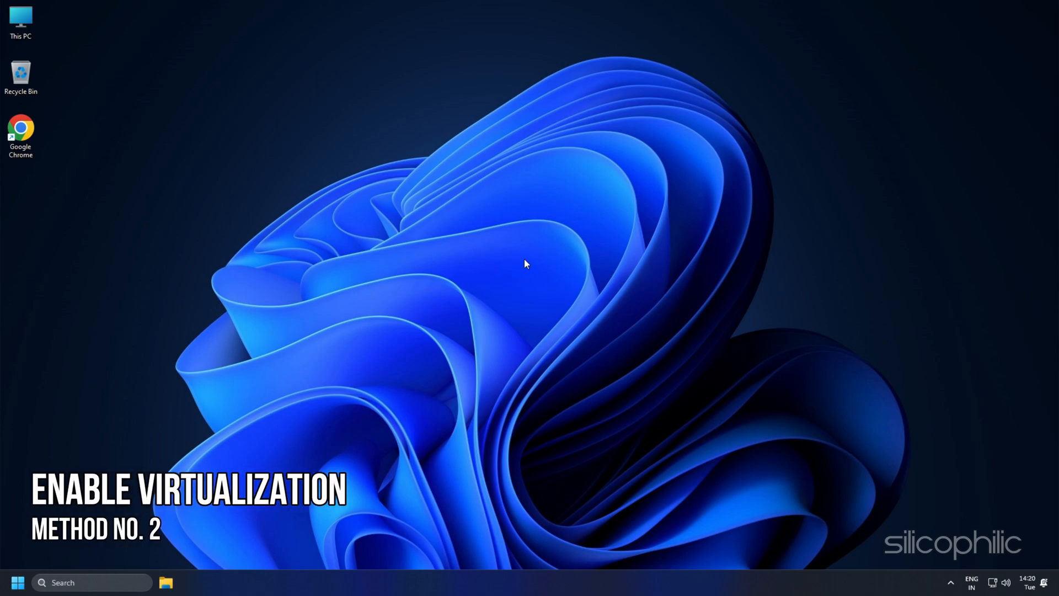
Search 'Windows' and launch Turn Windows features on or off from the results.
{"action": "type", "text": "Windows features"}
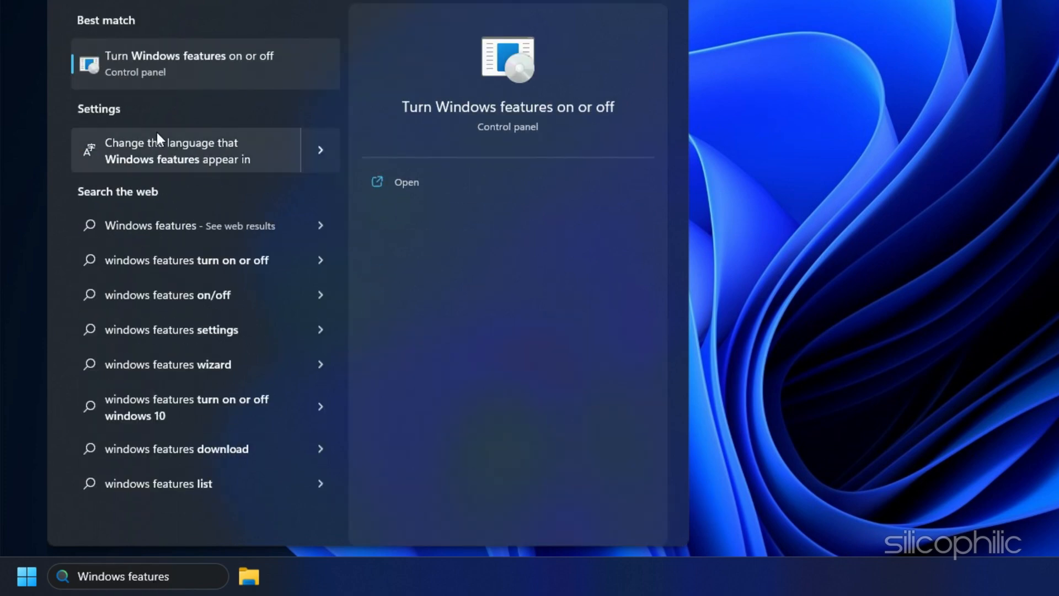
{"action": "left_click", "coordinate": [190, 63]}
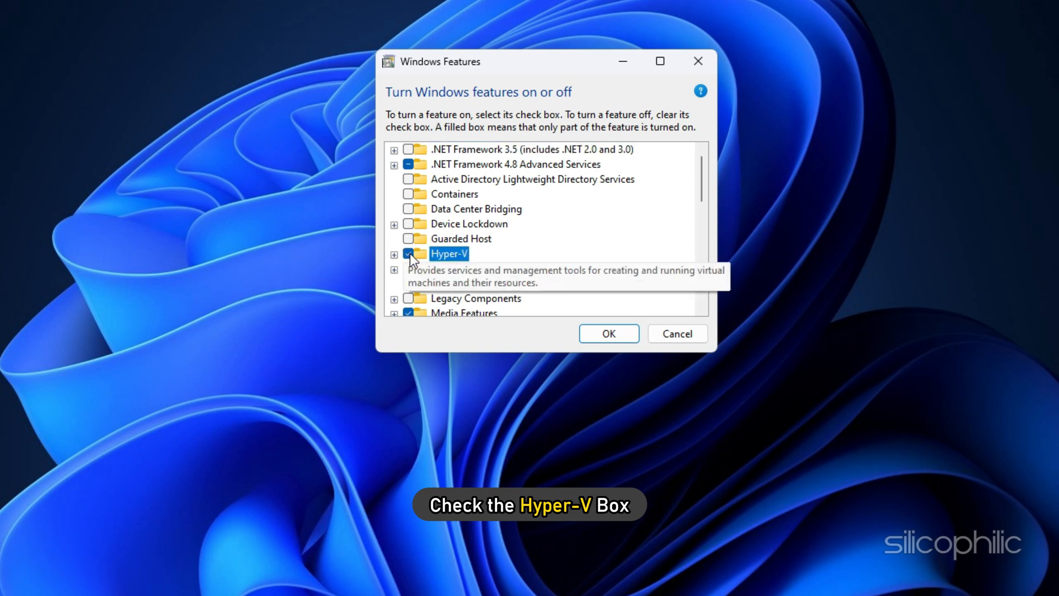
Enable Virtual Machine Platform and Windows Hypervisor Platform, apply the features and restart now.
{"action": "scroll", "scroll_direction": "down", "scroll_amount": 3}
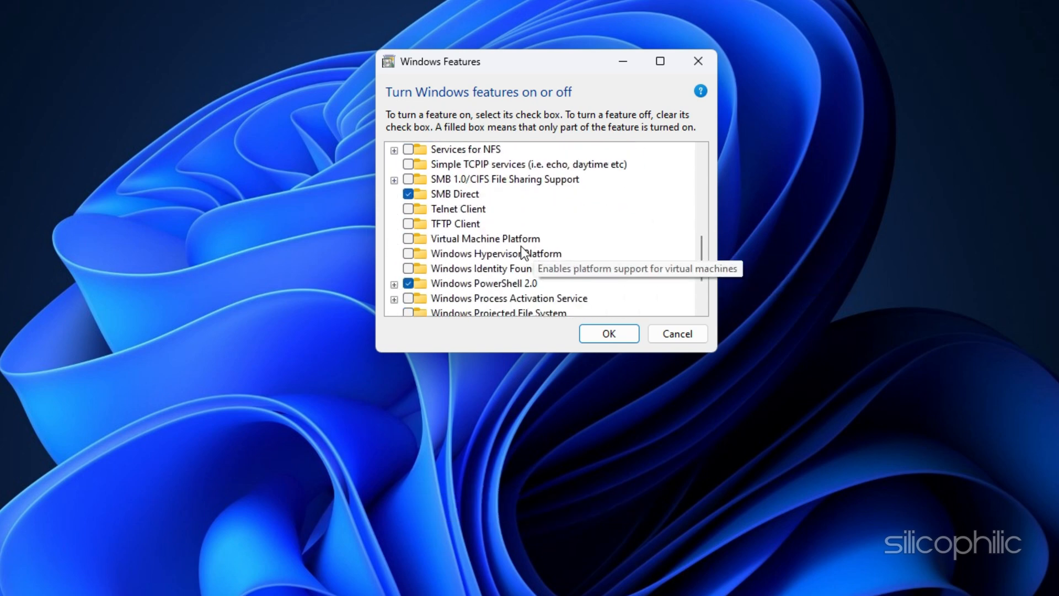
{"action": "left_click", "coordinate": [408, 239]}
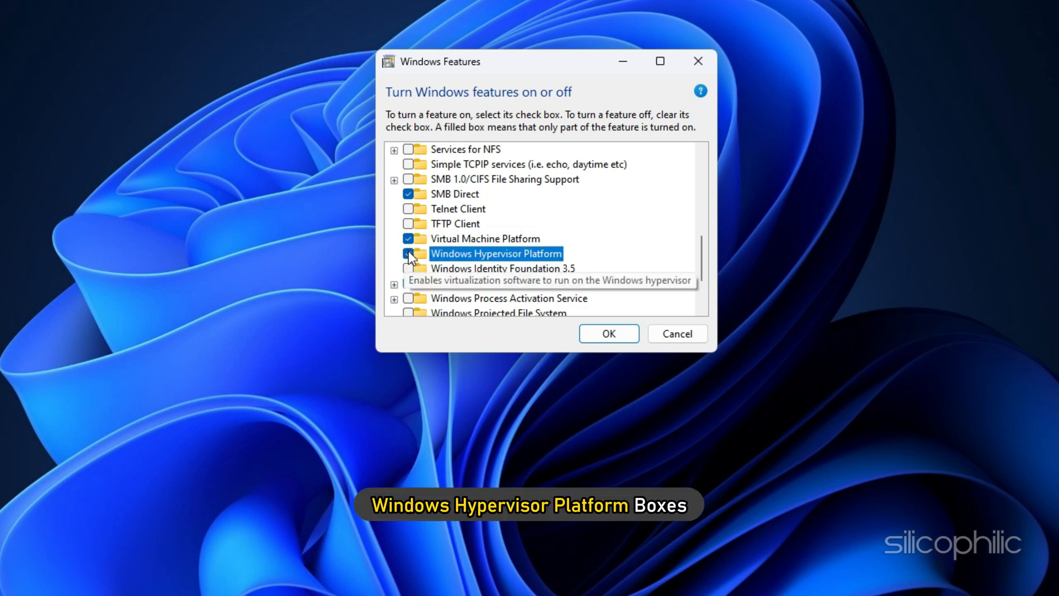
{"action": "left_click", "coordinate": [405, 254]}
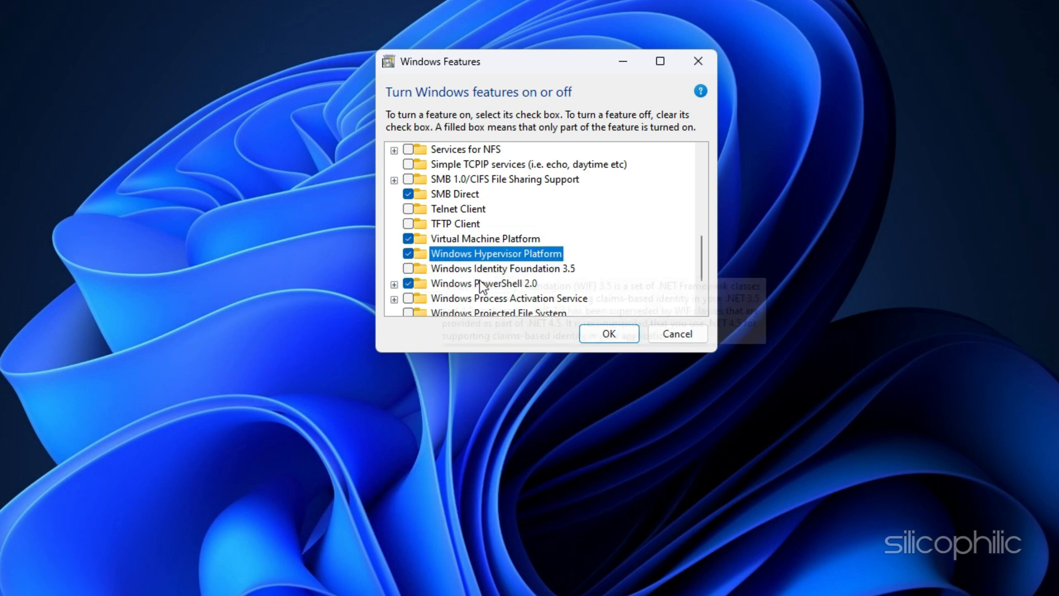
{"action": "left_click", "coordinate": [609, 333]}
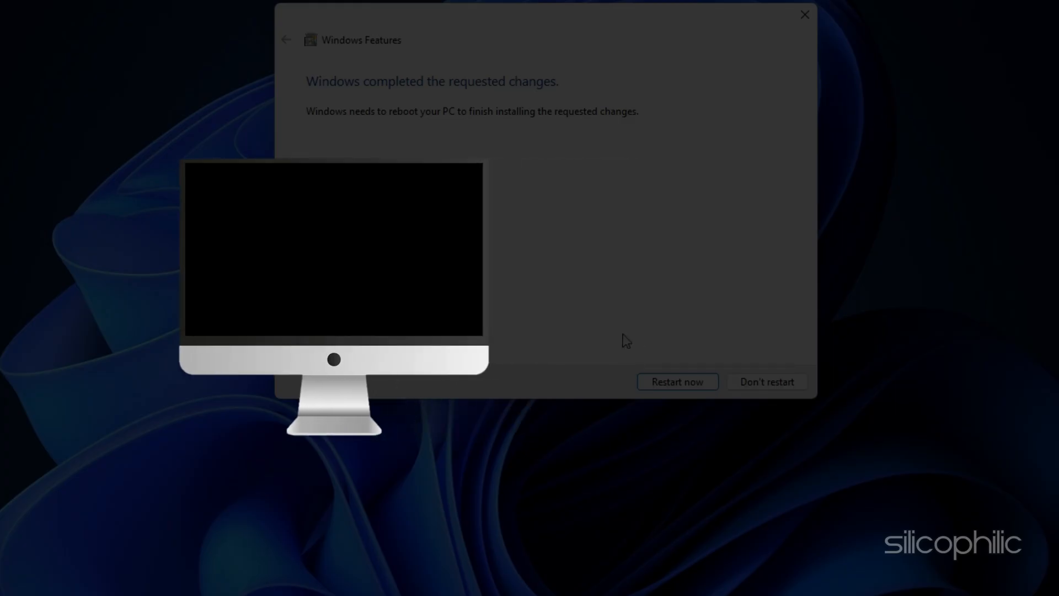
{"action": "left_click", "coordinate": [677, 382]}
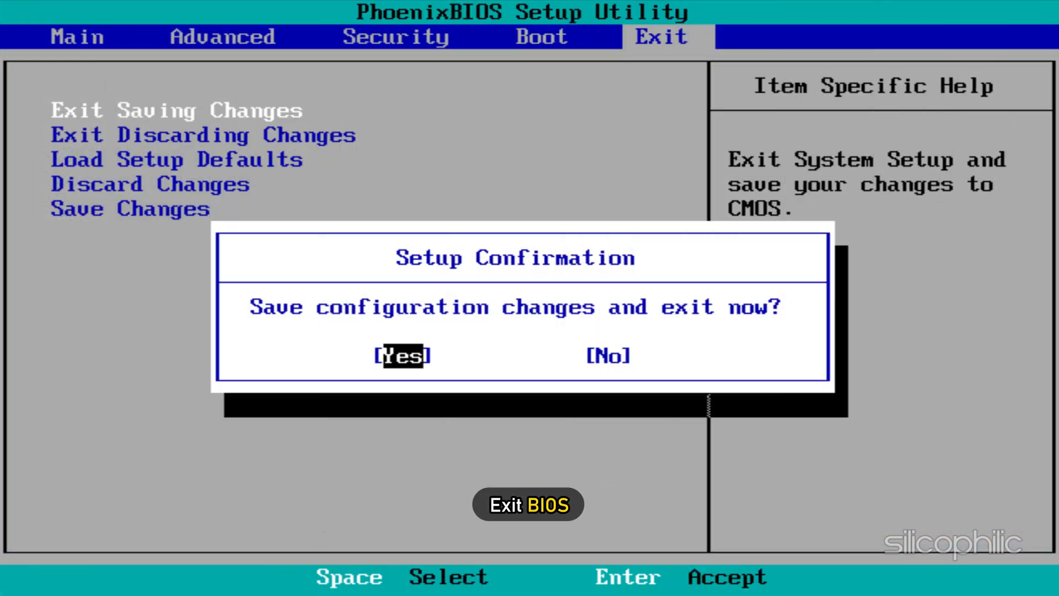
Confirm Exit Saving Changes in the BIOS Setup Confirmation dialog.
{"action": "left_click", "coordinate": [403, 355]}
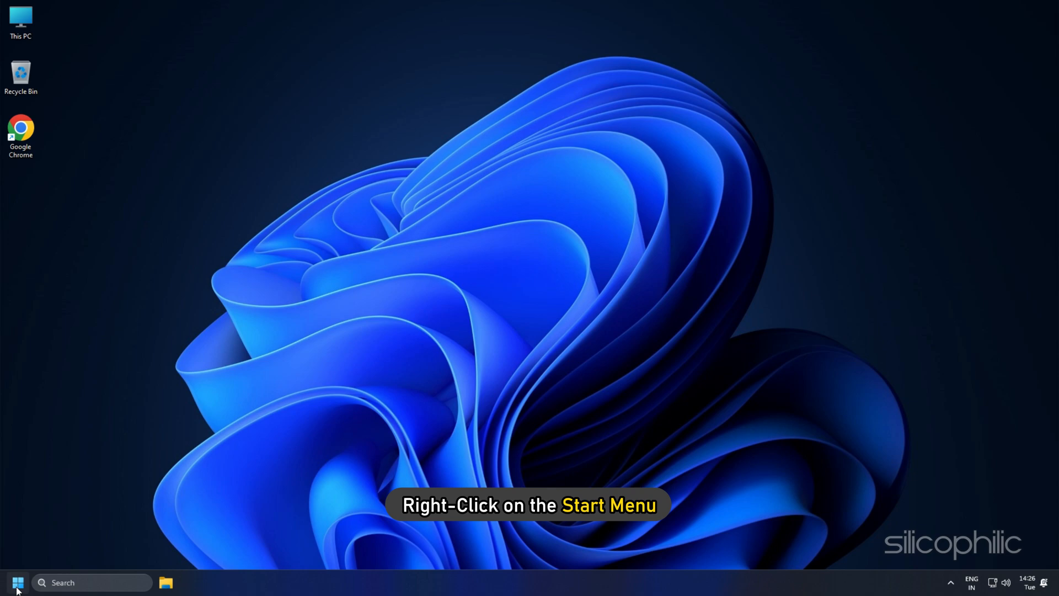
From the Start quick-tools menu reach Device Manager and disable the VB-Audio VoiceMeeter VAIO device.
{"action": "right_click", "coordinate": [11, 582]}
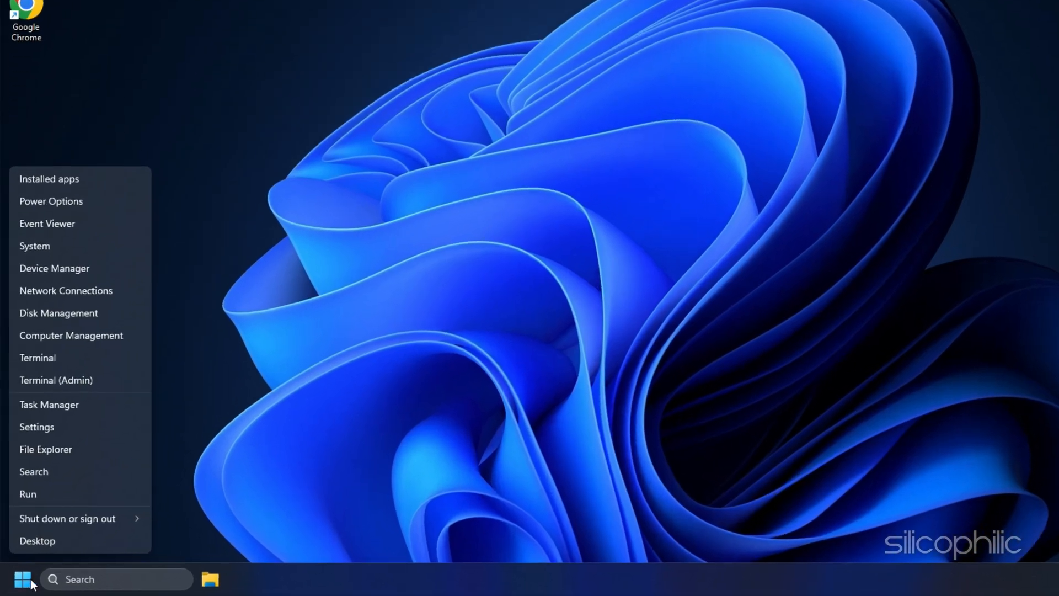
{"action": "left_click", "coordinate": [55, 268]}
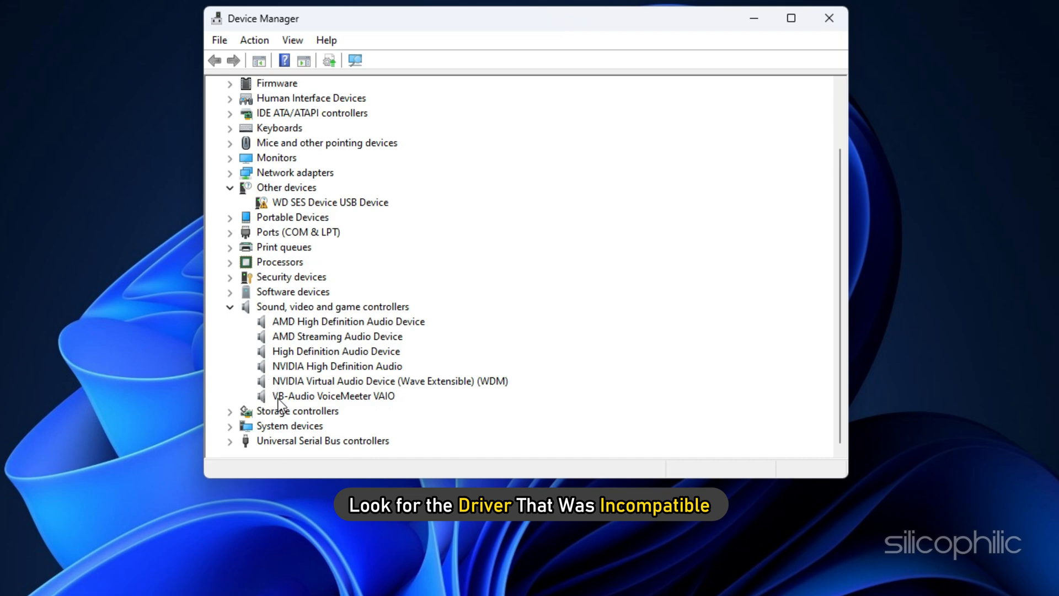
{"action": "right_click", "coordinate": [333, 395]}
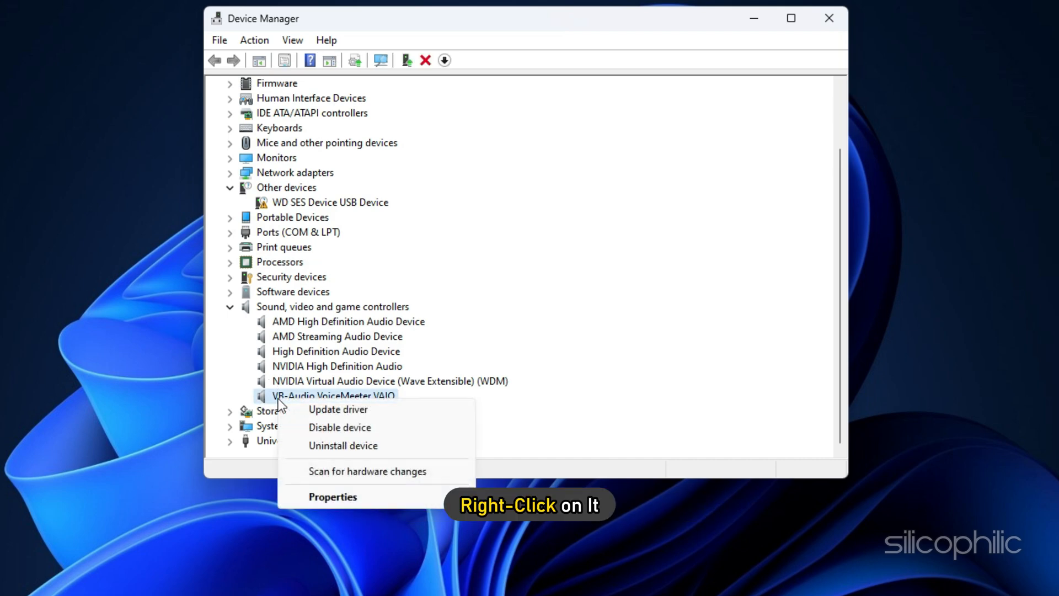
{"action": "mouse_move", "coordinate": [332, 432]}
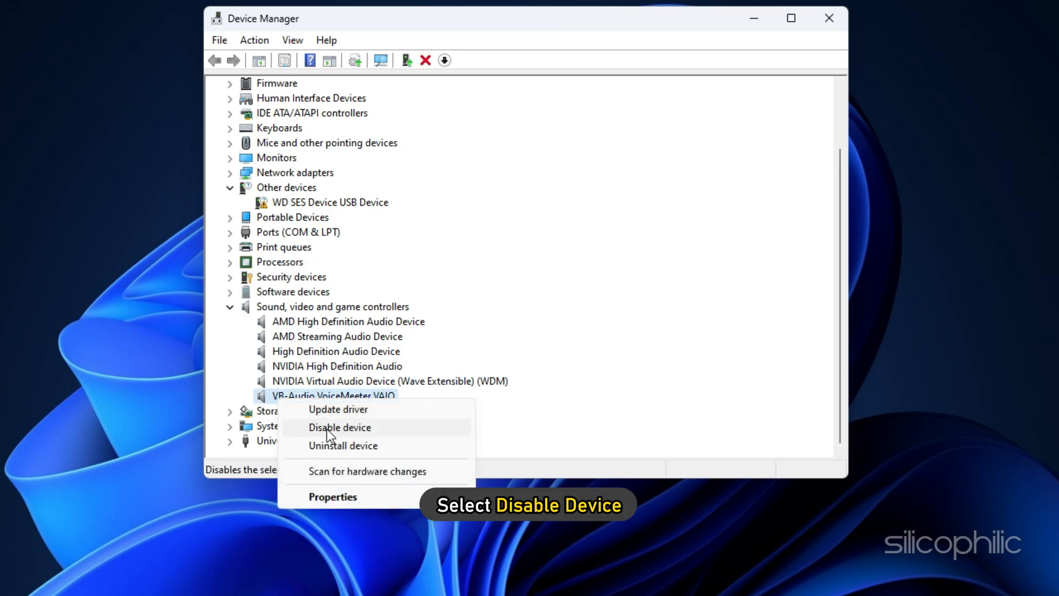
{"action": "left_click", "coordinate": [340, 428]}
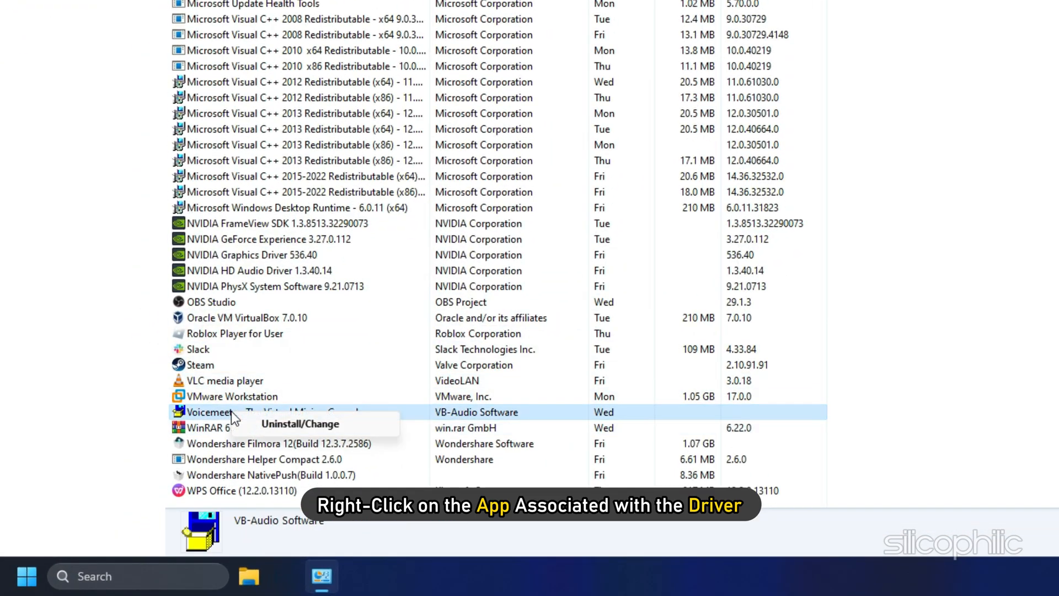
Uninstall Voicemeeter, allowing UAC, removing it and acknowledging the restart-needed notice.
{"action": "left_click", "coordinate": [299, 424]}
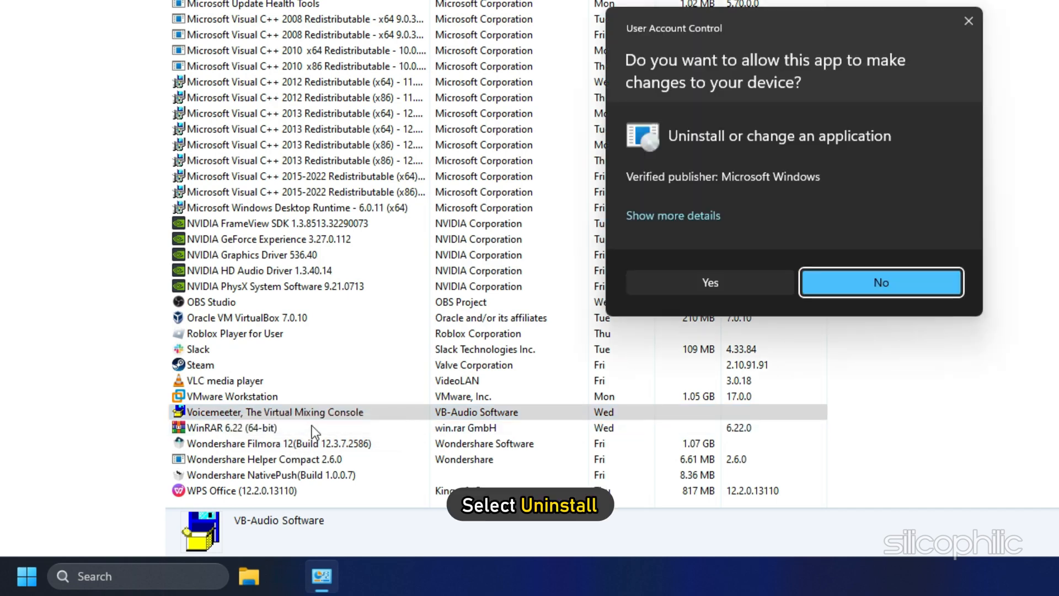
{"action": "left_click", "coordinate": [710, 283]}
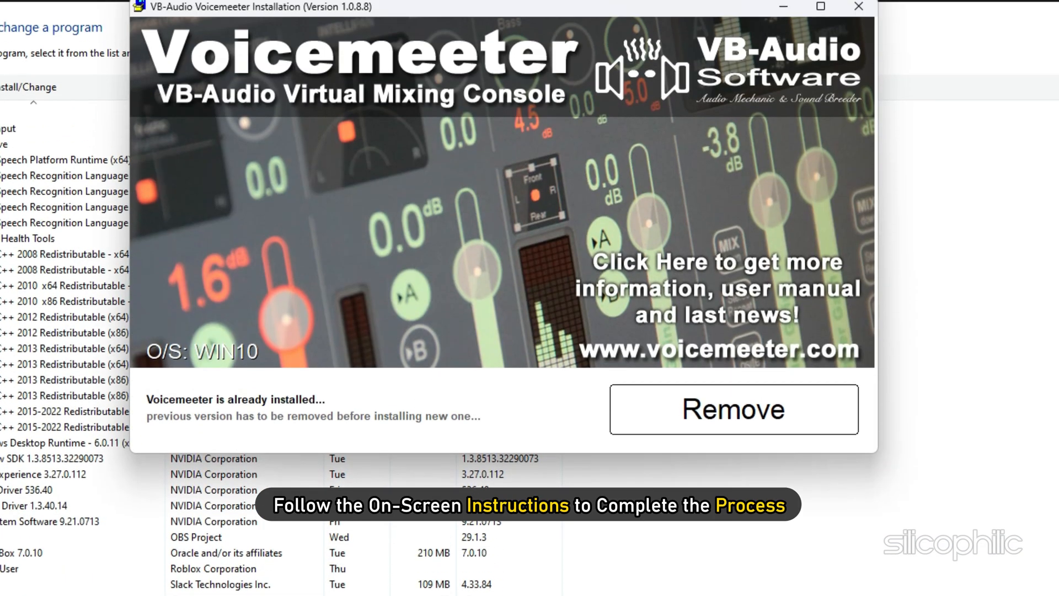
{"action": "left_click", "coordinate": [735, 409]}
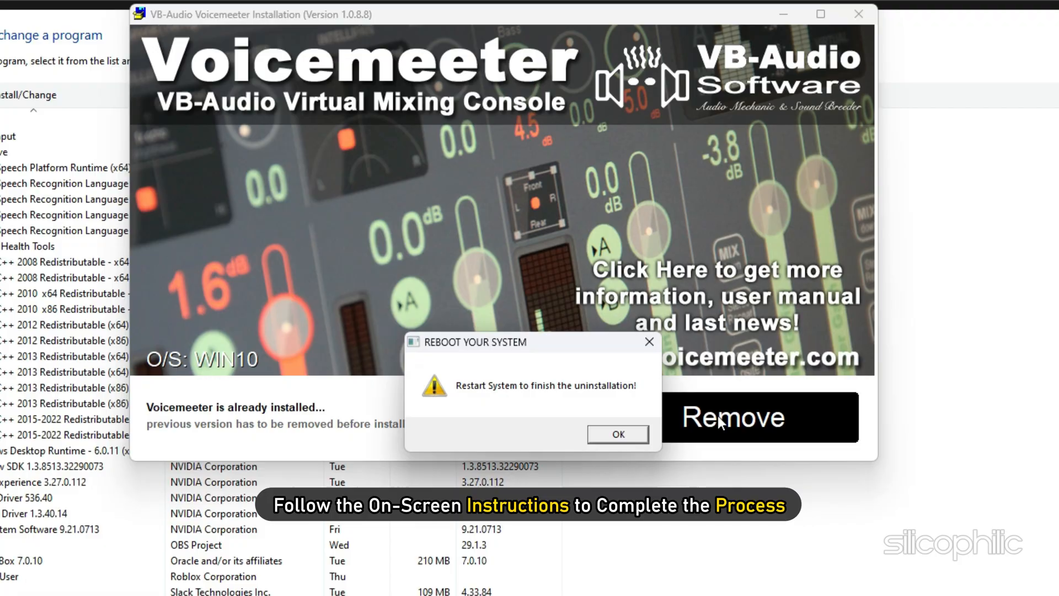
{"action": "left_click", "coordinate": [617, 435]}
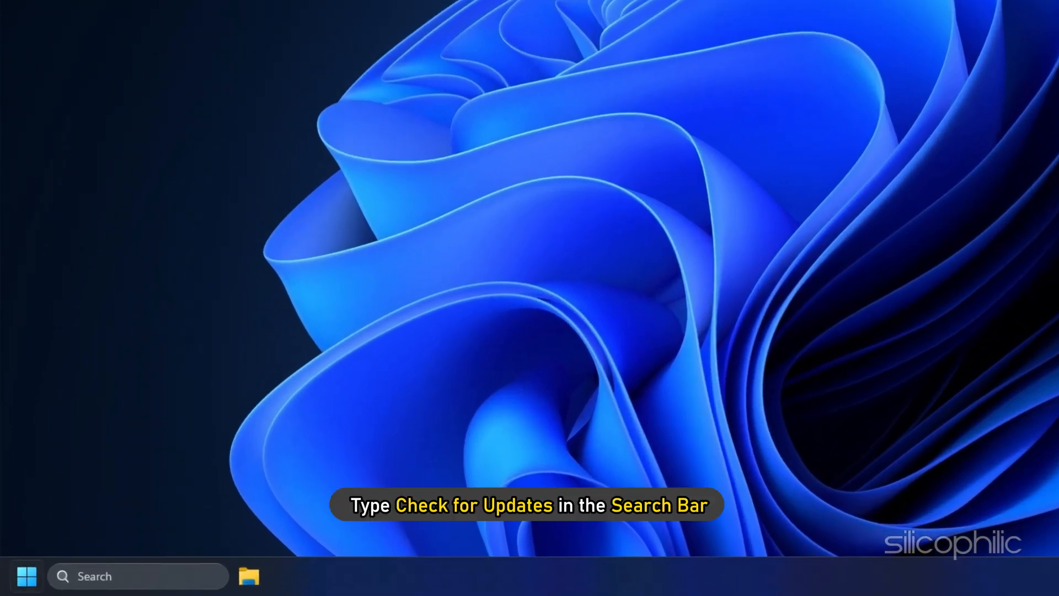
Search 'check for updates' and reach the Windows Update settings page.
{"action": "type", "text": "check for updates"}
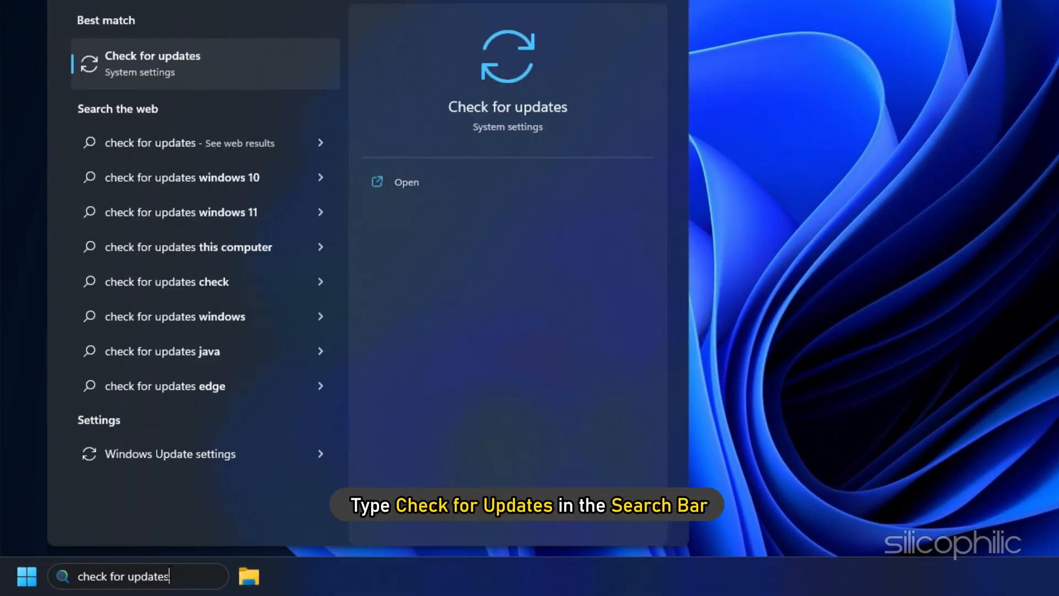
{"action": "left_click", "coordinate": [152, 64]}
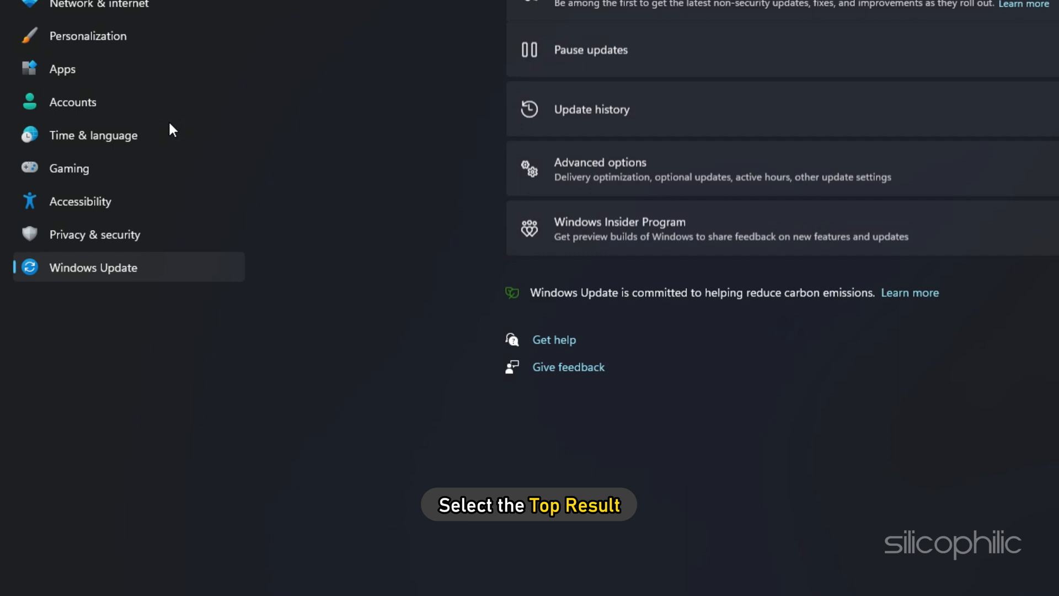
{"action": "left_click", "coordinate": [895, 94]}
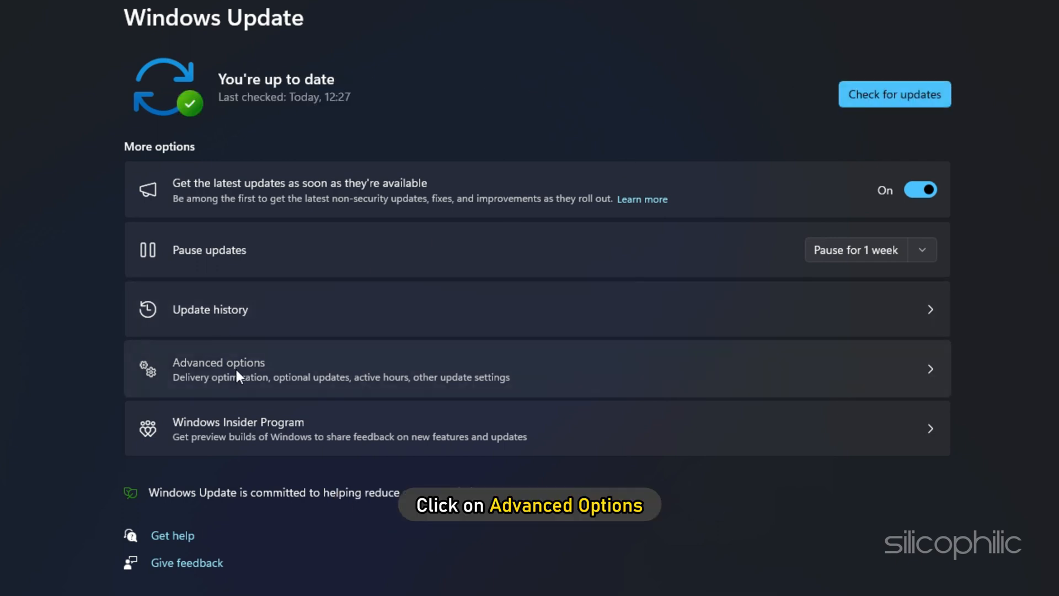
Under Advanced options > Optional updates, mark the Western Digital driver update for installation.
{"action": "left_click", "coordinate": [240, 371]}
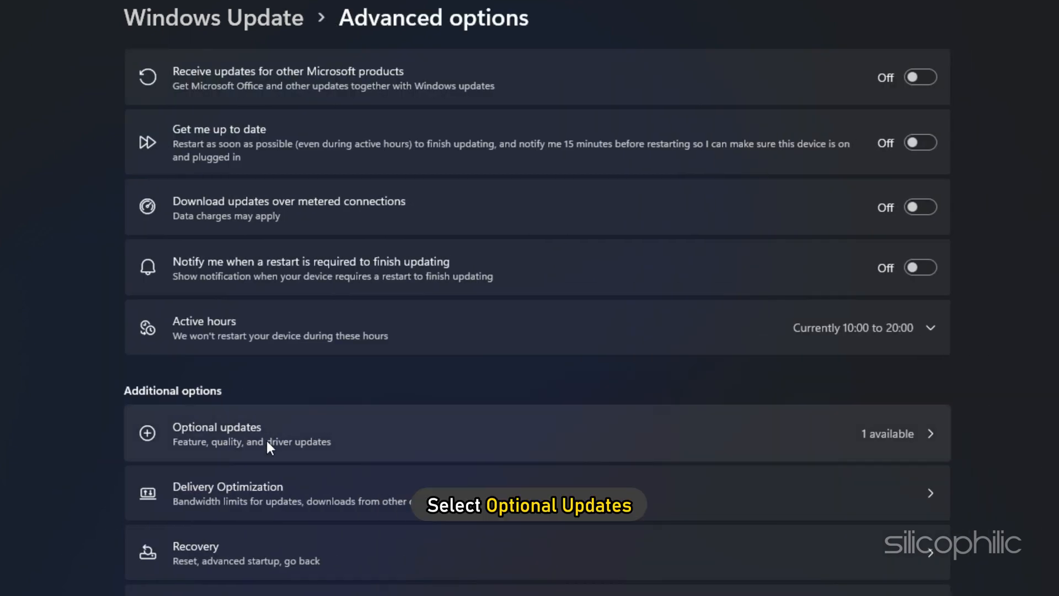
{"action": "left_click", "coordinate": [216, 435]}
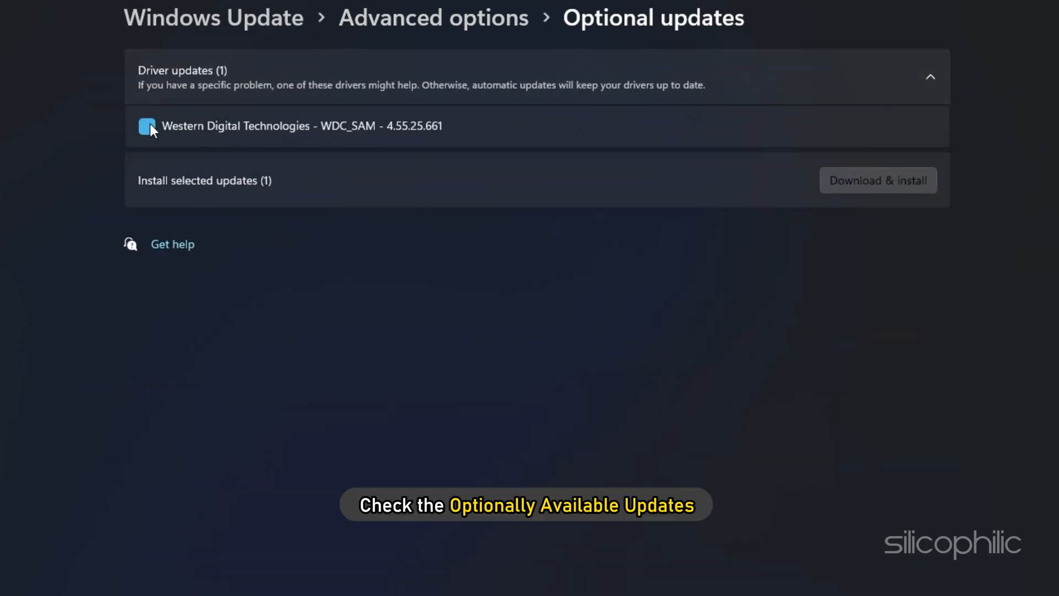
{"action": "left_click", "coordinate": [878, 181]}
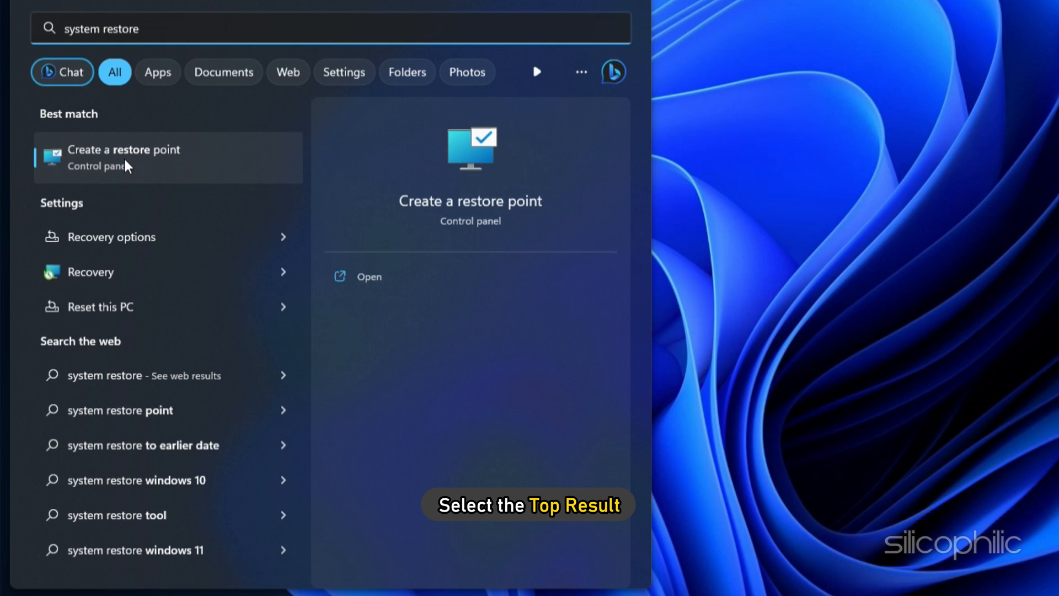
Launch System Restore, choose the Fresh Computer restore point, finish and confirm starting the restore.
{"action": "left_click", "coordinate": [124, 156]}
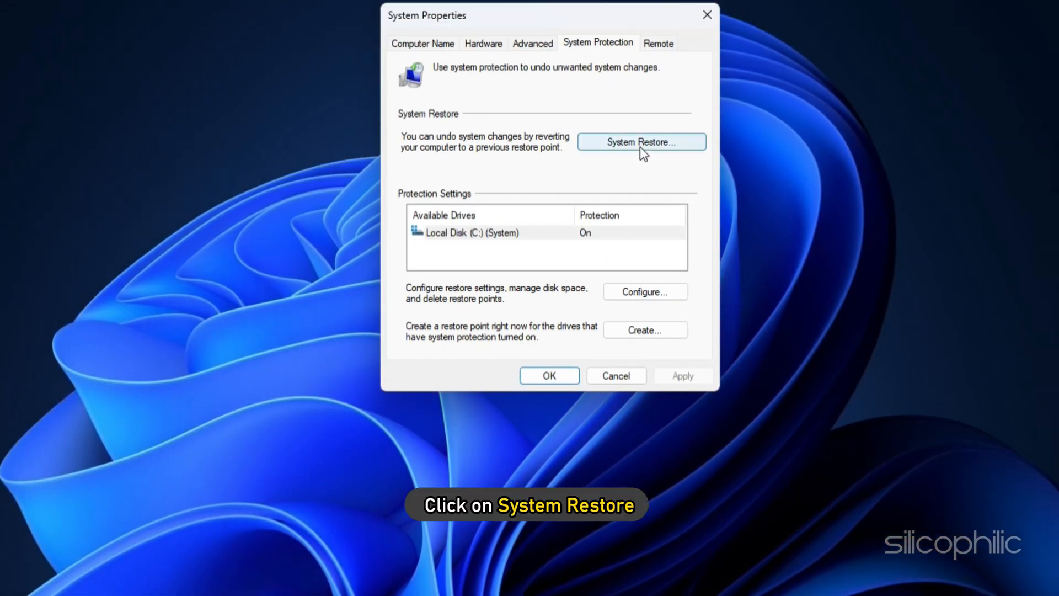
{"action": "left_click", "coordinate": [642, 142]}
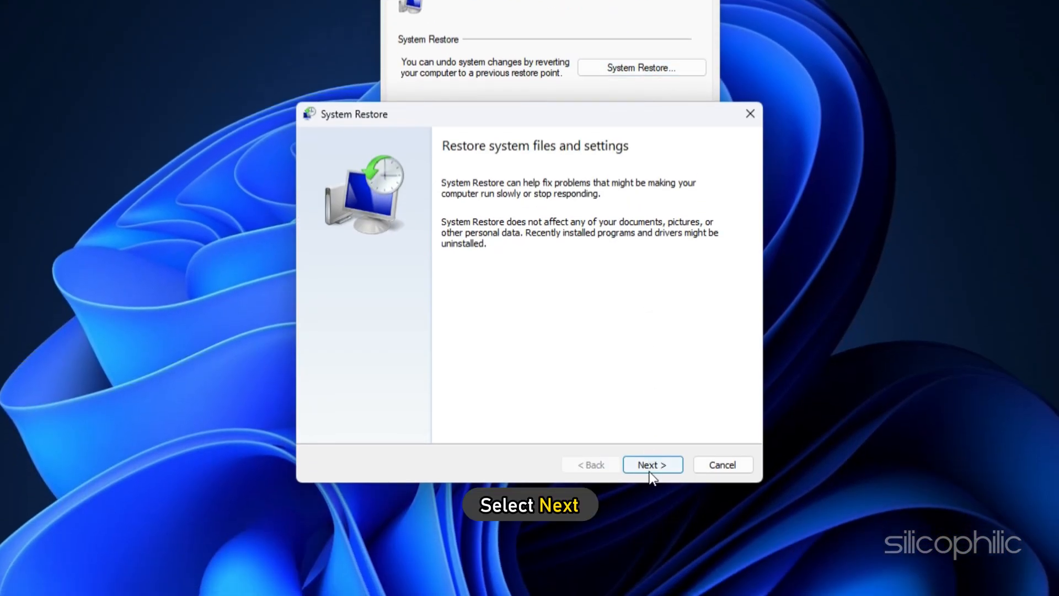
{"action": "left_click", "coordinate": [653, 464]}
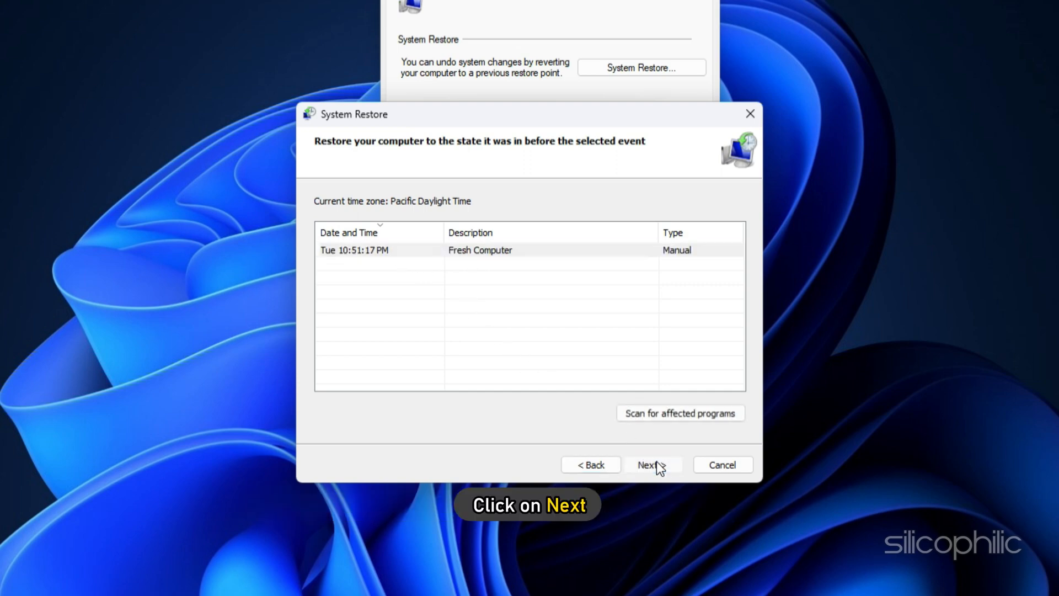
{"action": "left_click", "coordinate": [651, 464]}
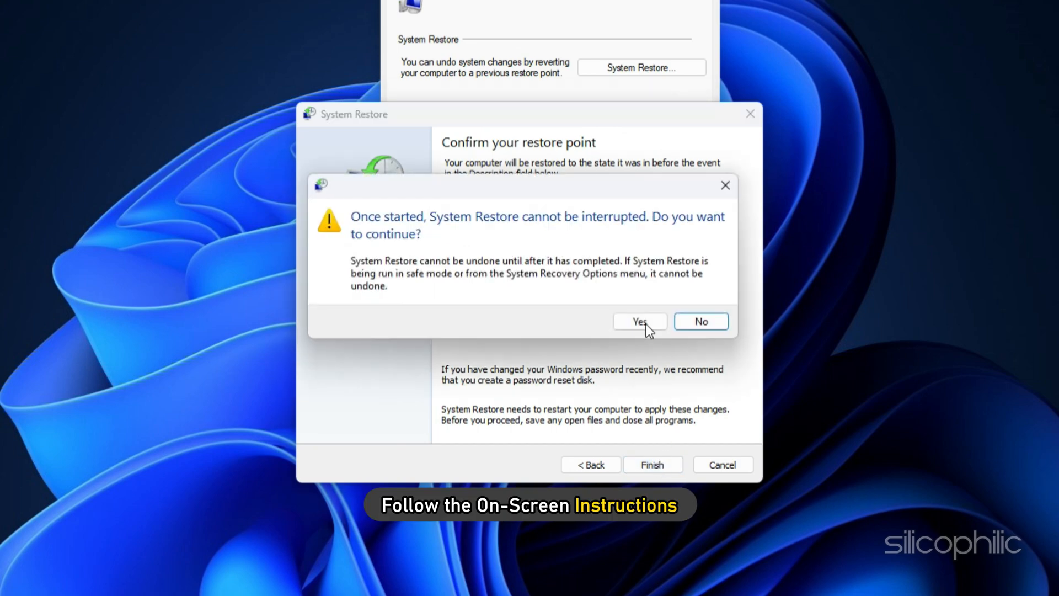
{"action": "left_click", "coordinate": [640, 321]}
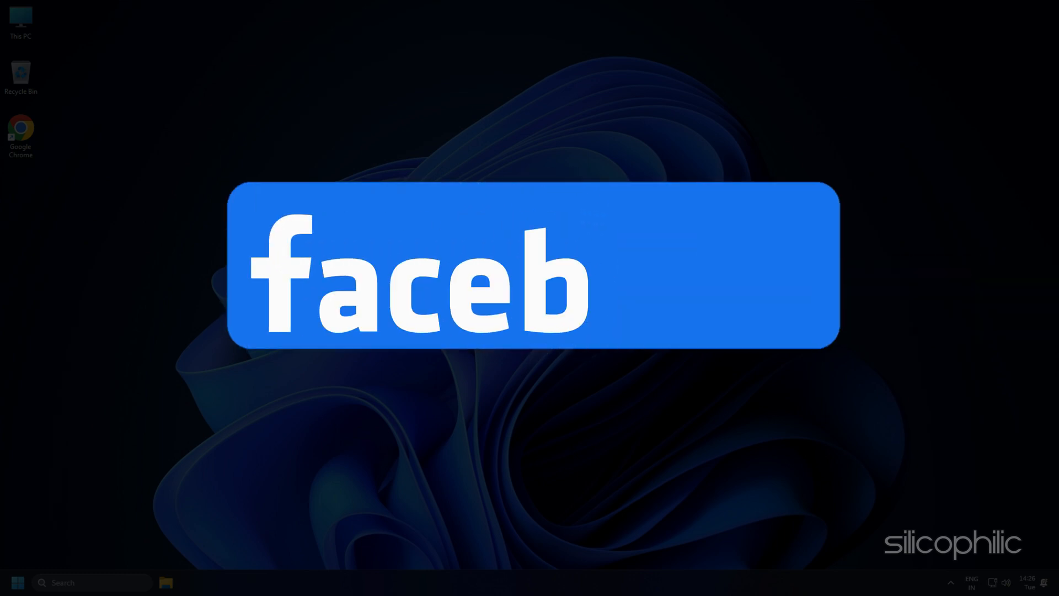
{"action": "type", "text": "ook"}
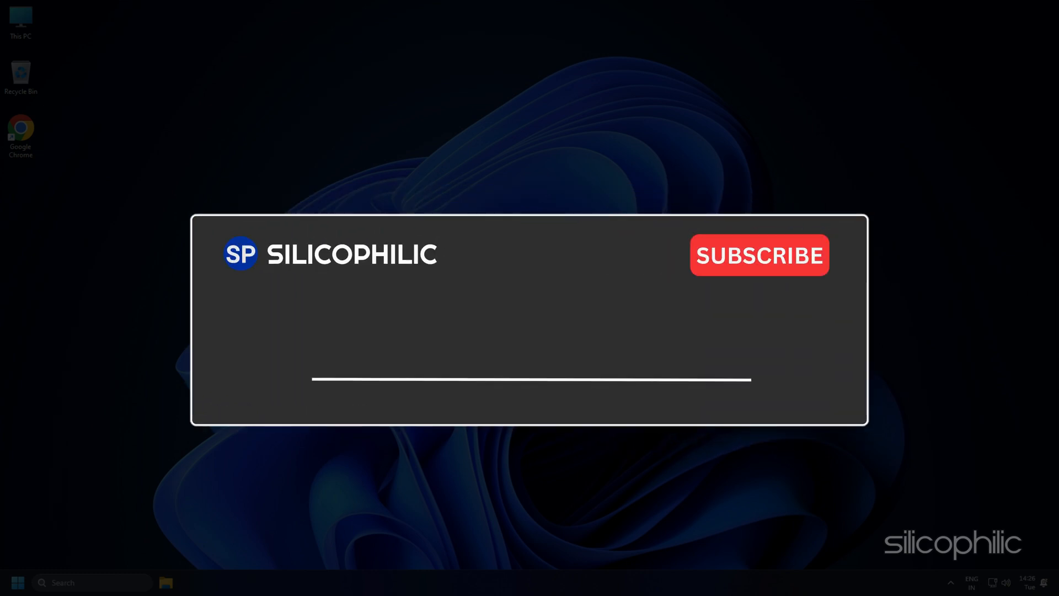
{"action": "type", "text": "Comment Down Below"}
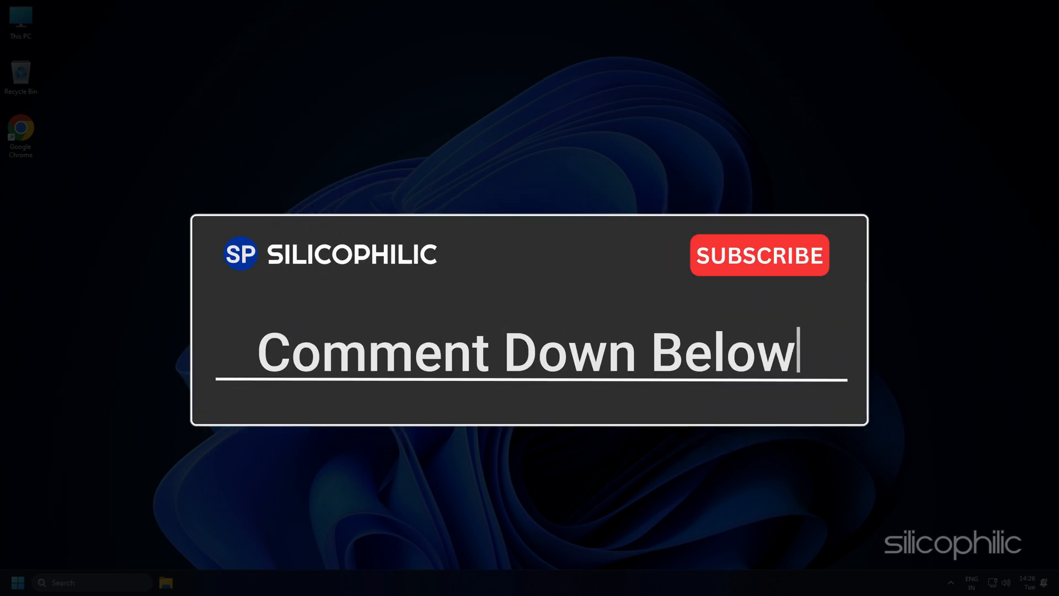